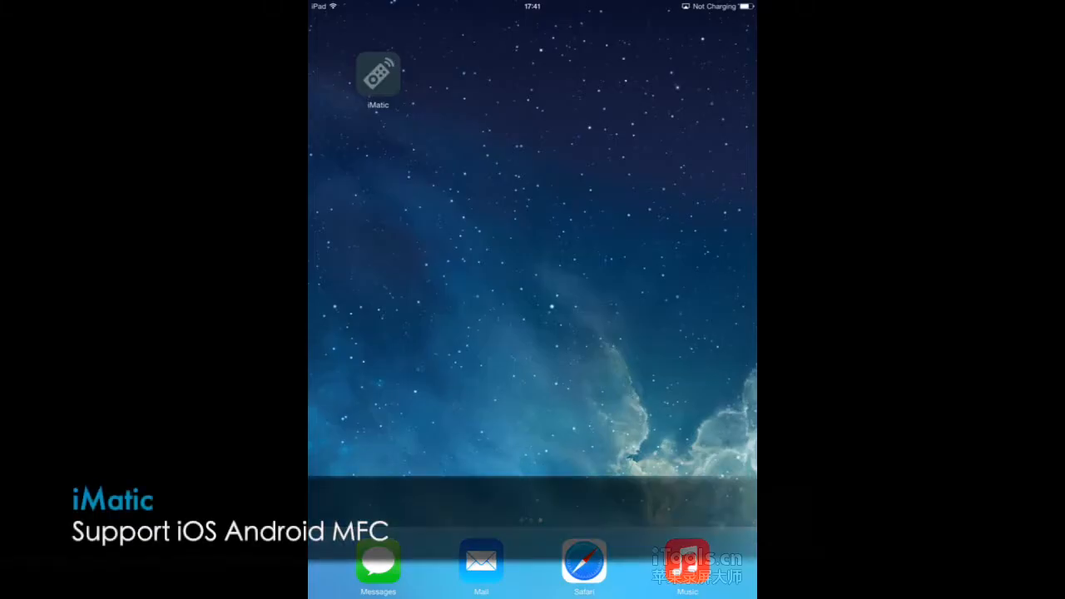
# Launch iMatic to show the 16-channel relay panel with all relays off
pyautogui.click(379, 76)
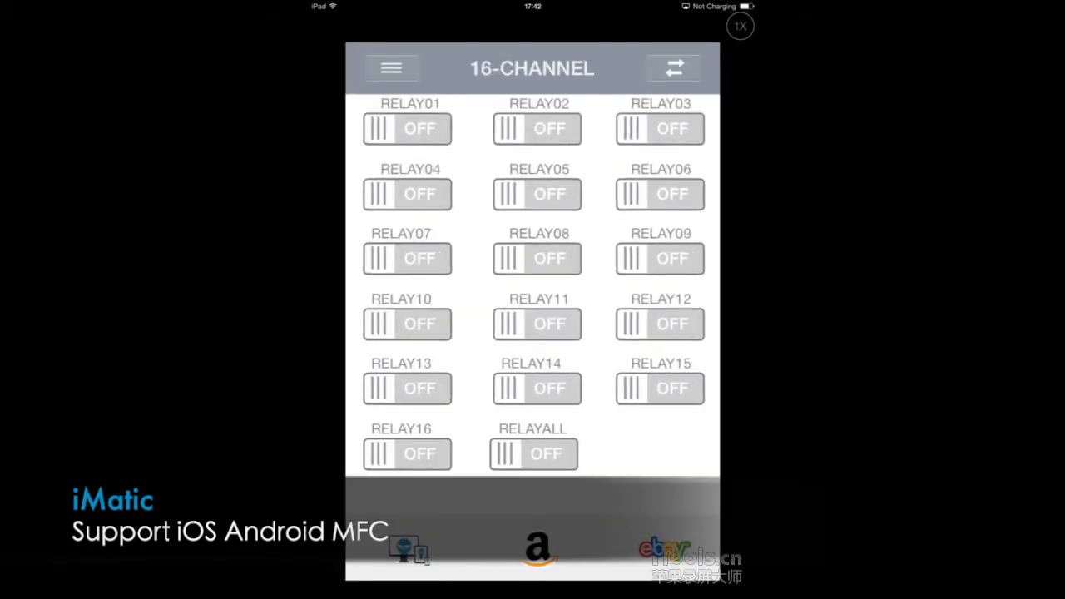
pyautogui.click(673, 67)
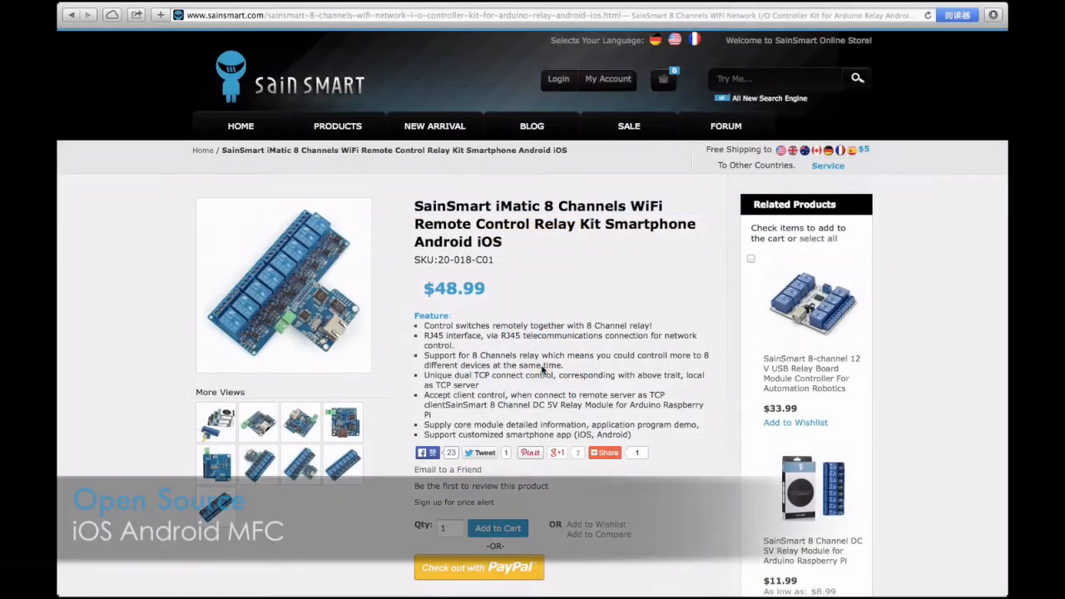
# Scroll the SainSmart 8-channel relay kit page down to the source code links and related products
pyautogui.scroll(-3)
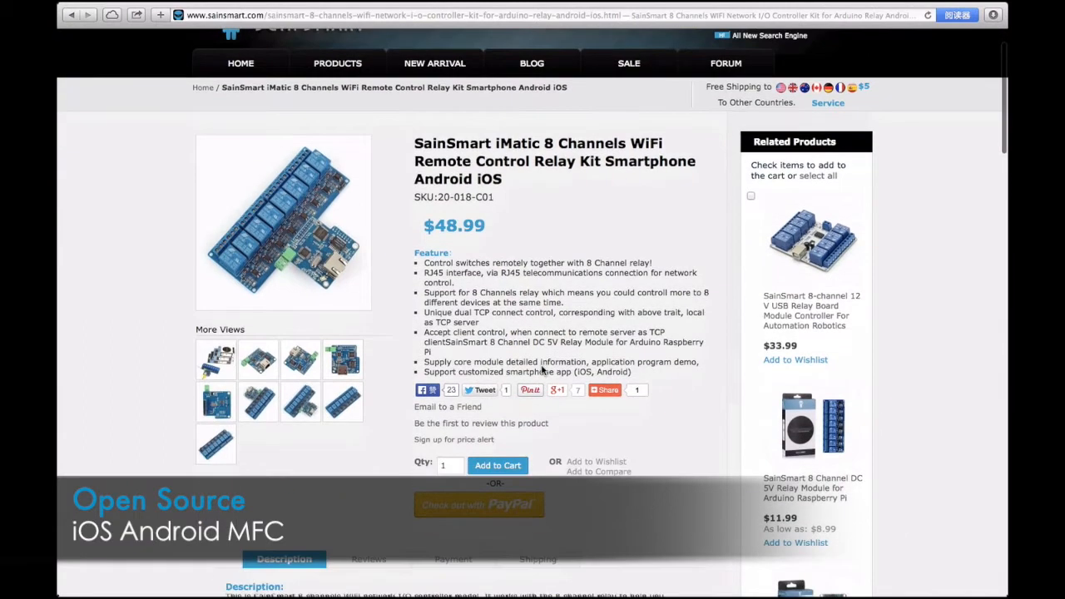
pyautogui.scroll(-3)
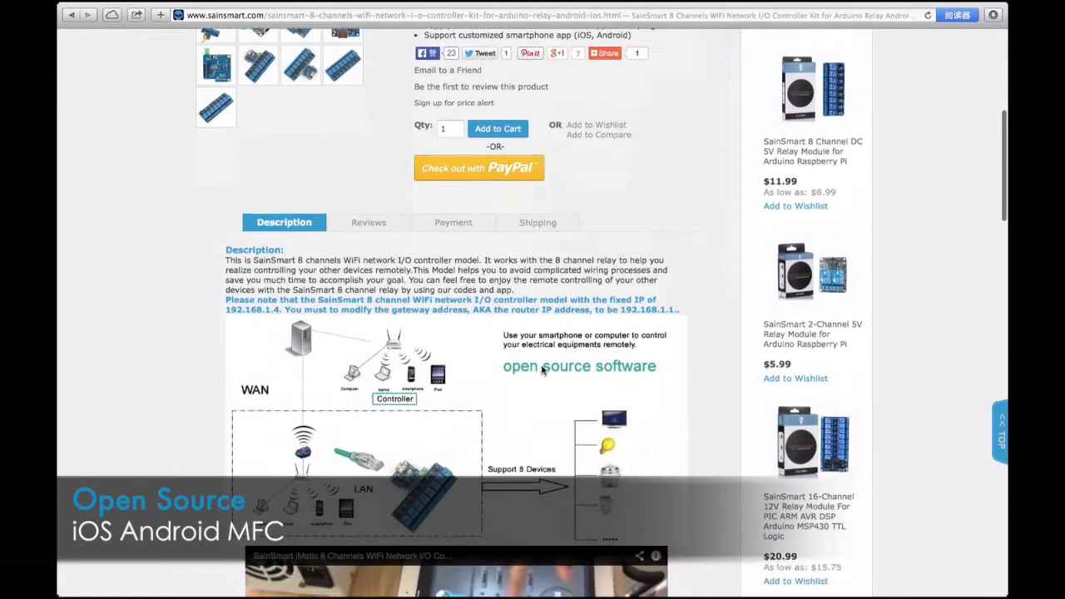
pyautogui.scroll(-3)
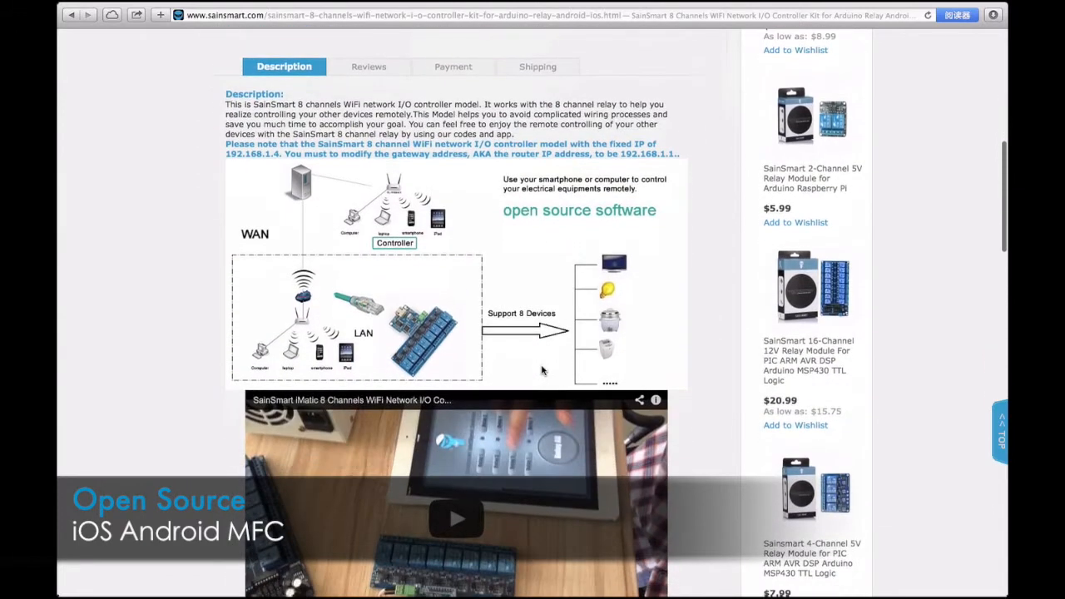
pyautogui.scroll(-3)
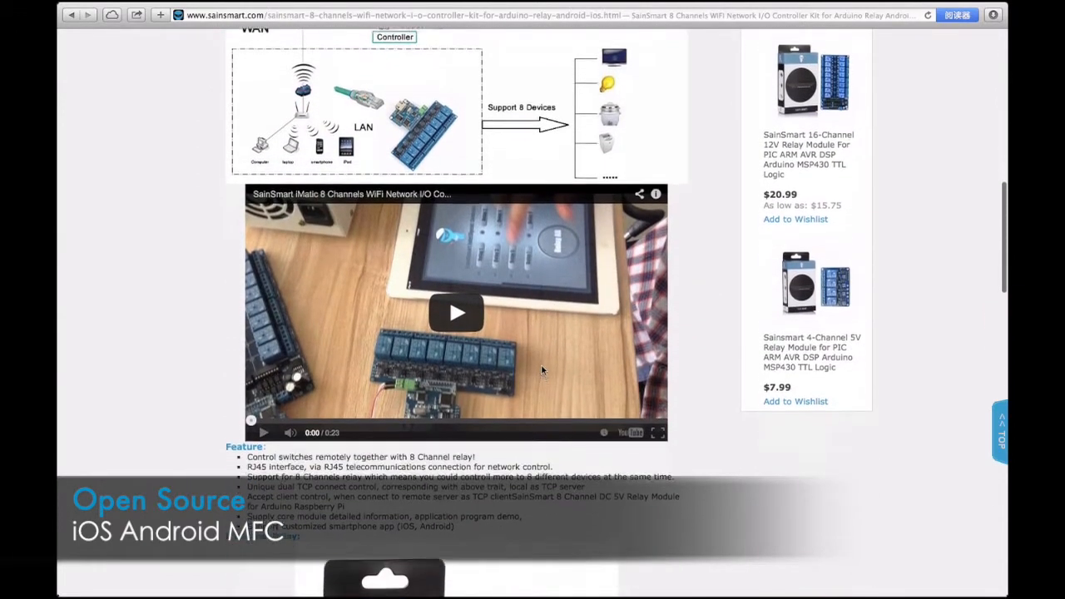
pyautogui.scroll(-3)
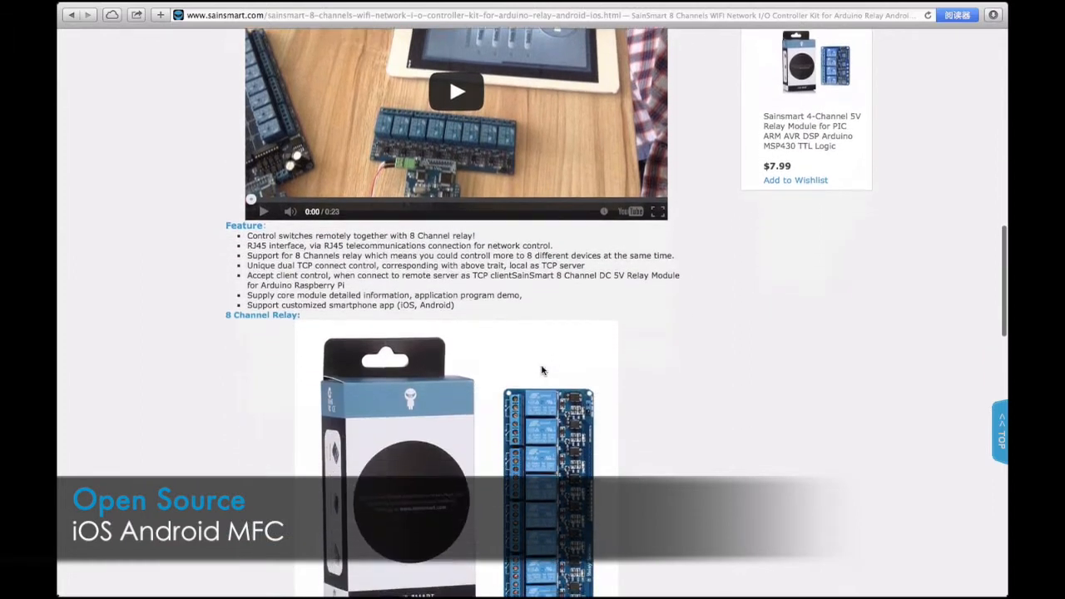
pyautogui.scroll(-3)
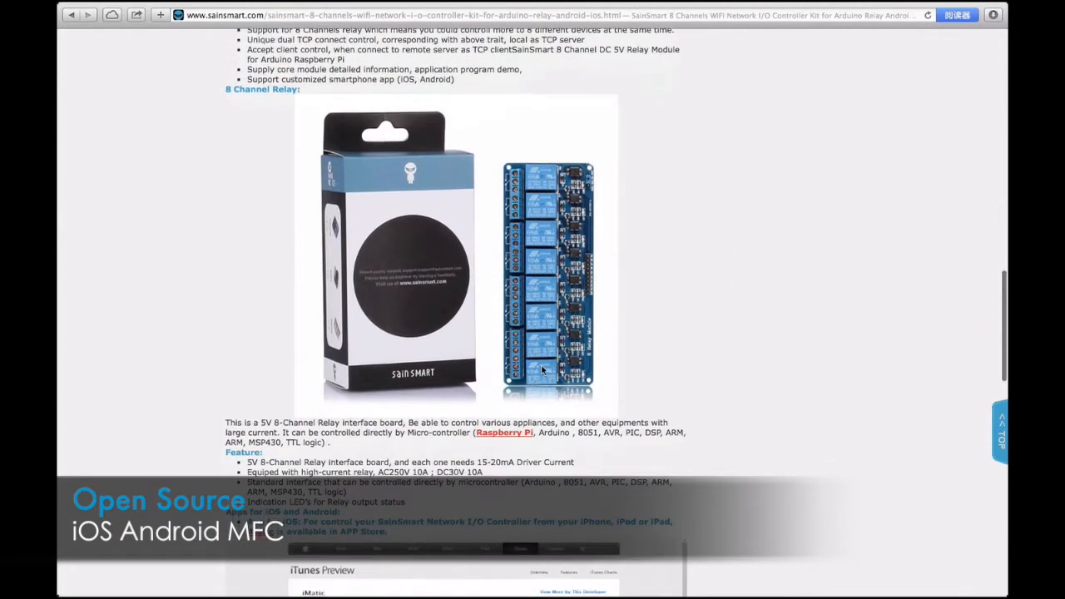
pyautogui.scroll(-3)
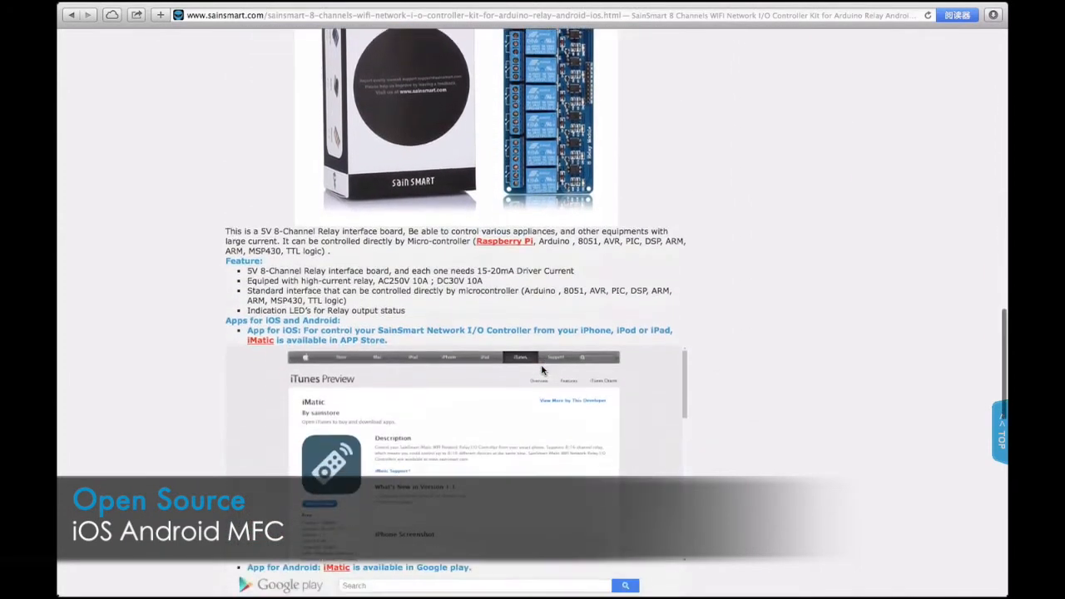
pyautogui.scroll(-3)
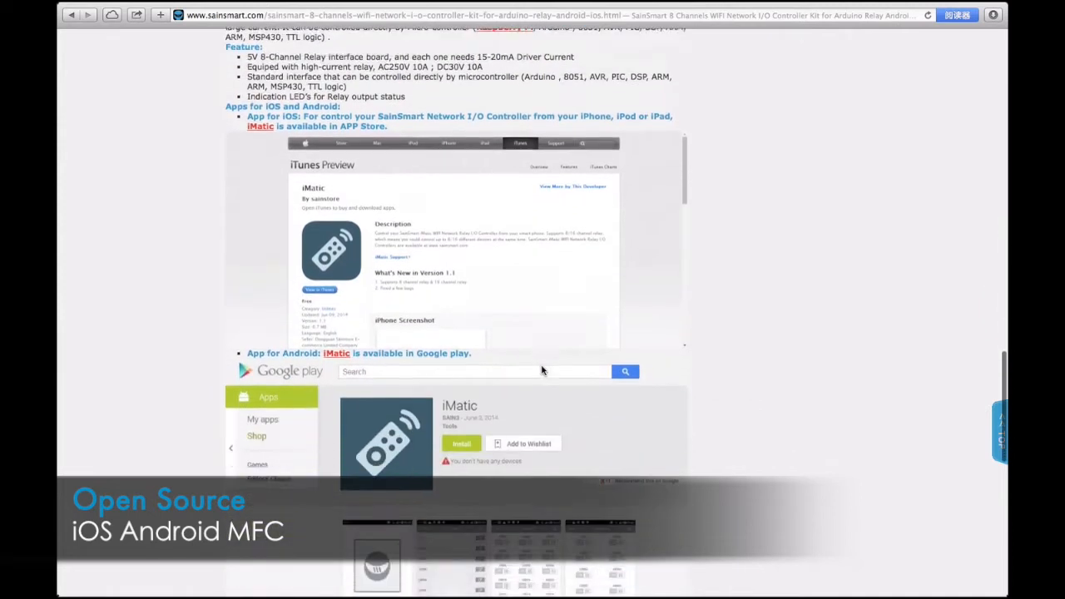
pyautogui.scroll(-3)
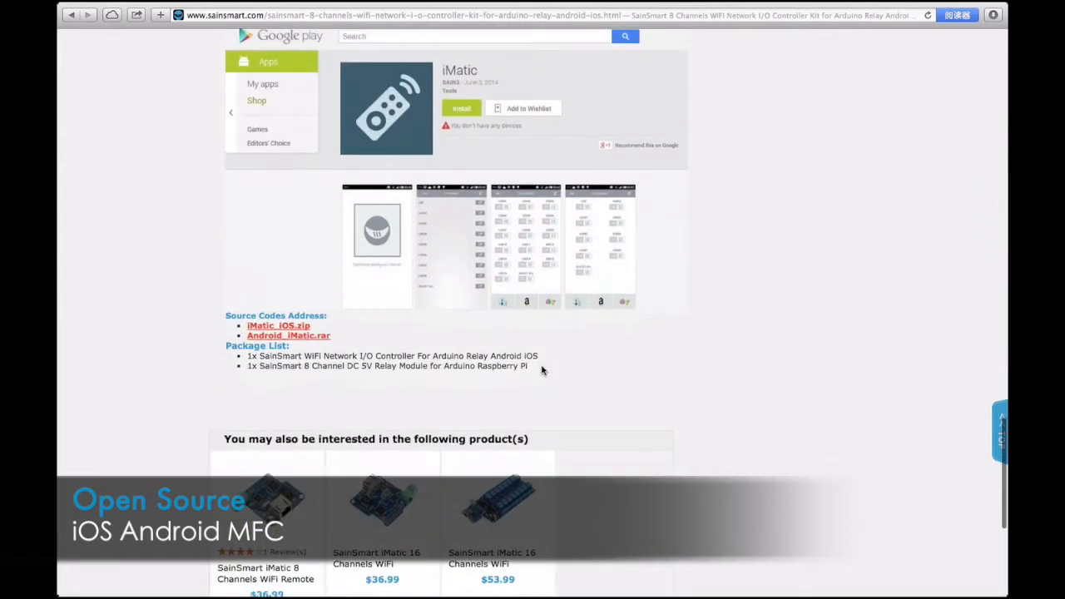
pyautogui.scroll(-3)
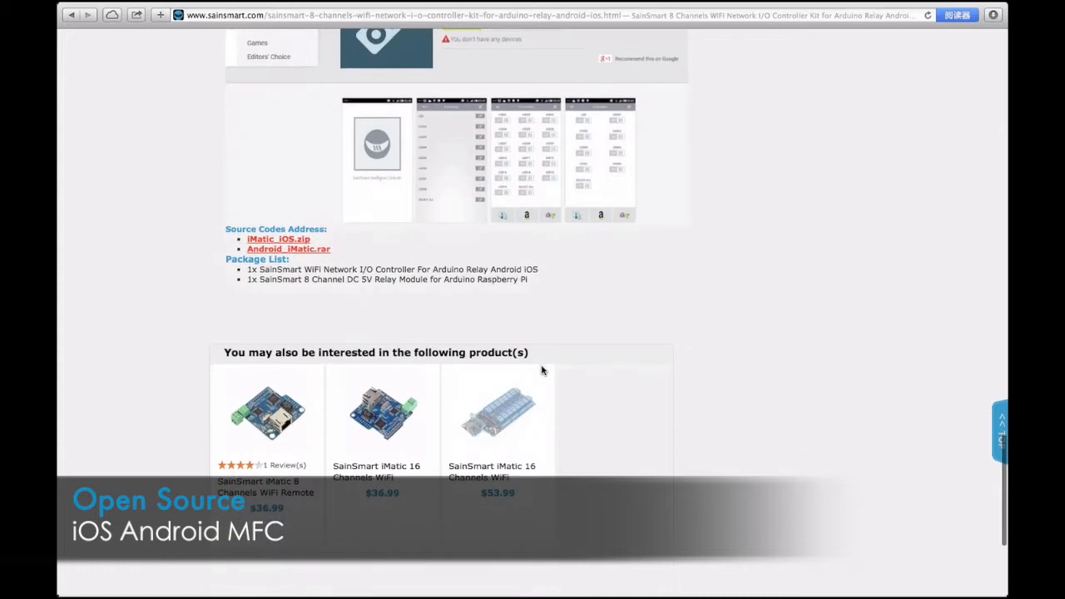
pyautogui.scroll(-3)
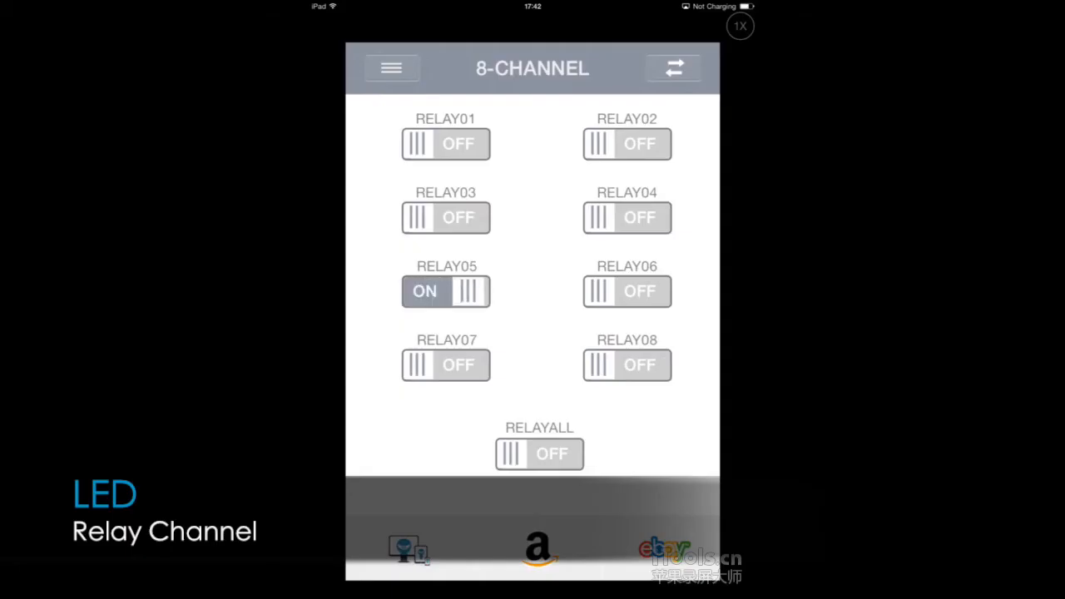
# Turn RELAY05 off, then switch RELAYALL on so all eight relays are on
pyautogui.click(446, 292)
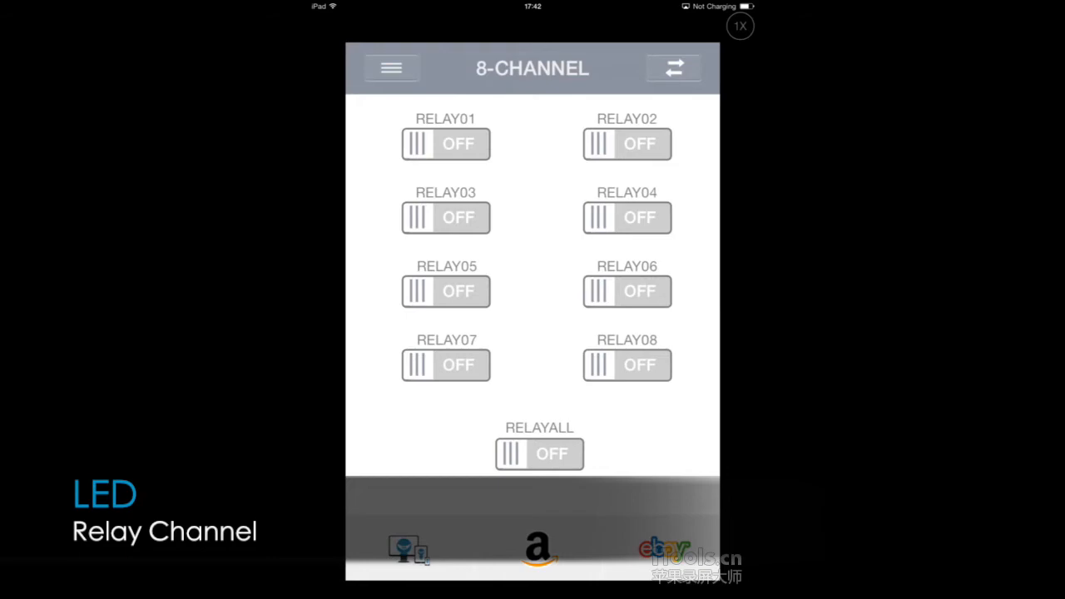
pyautogui.click(539, 454)
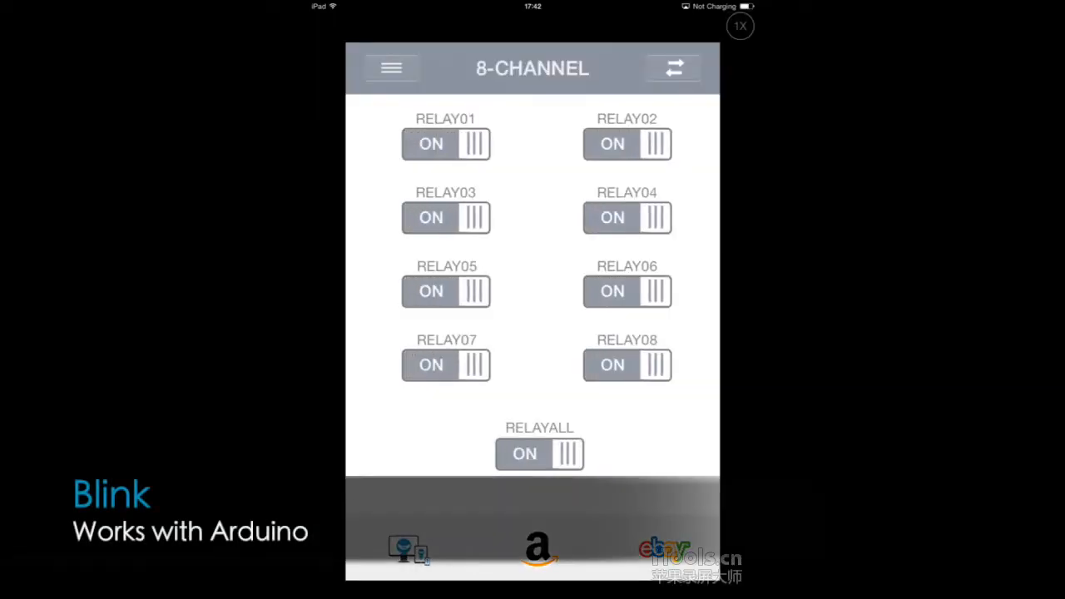